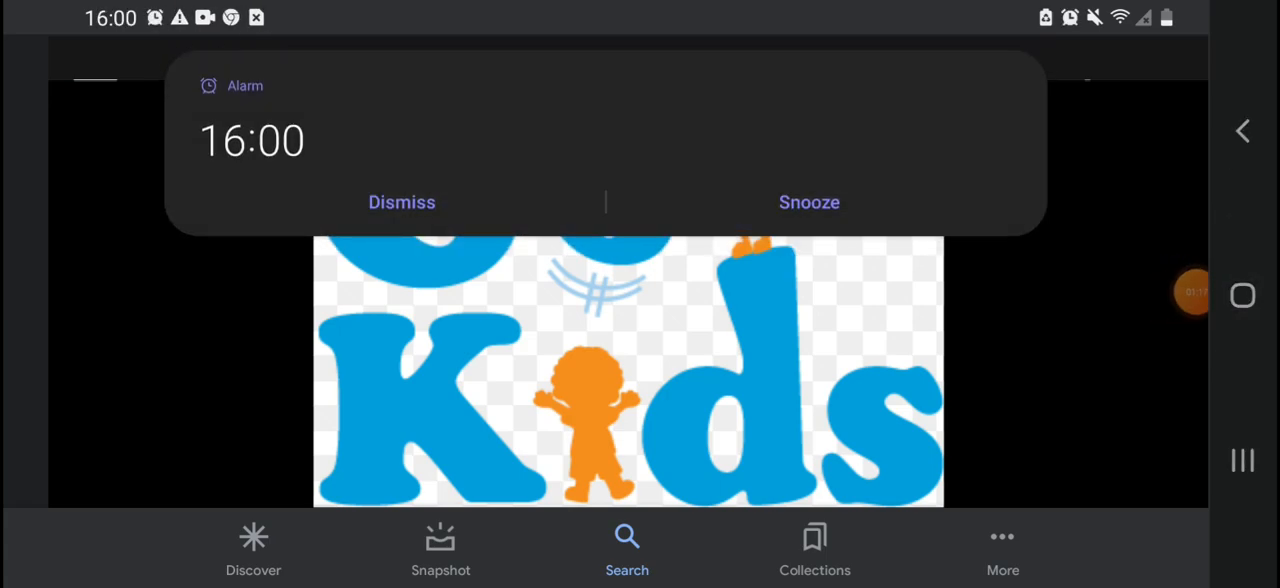
# - Dismiss the 16:00 alarm notification covering the Go Kids logo
pyautogui.click(400, 202)
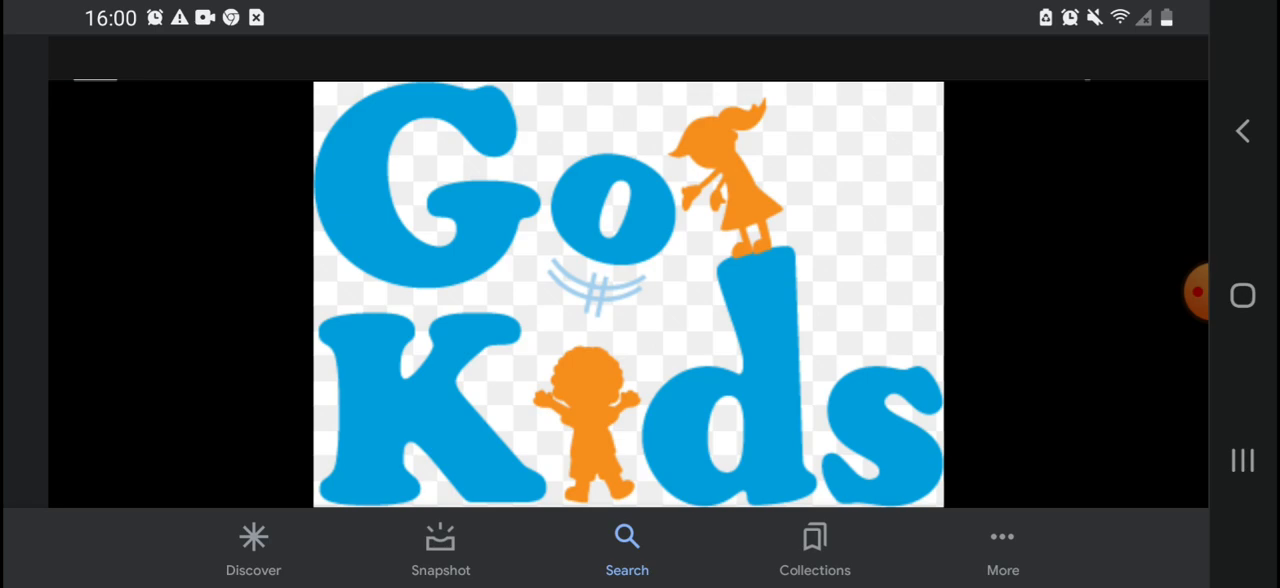
pyautogui.click(1174, 292)
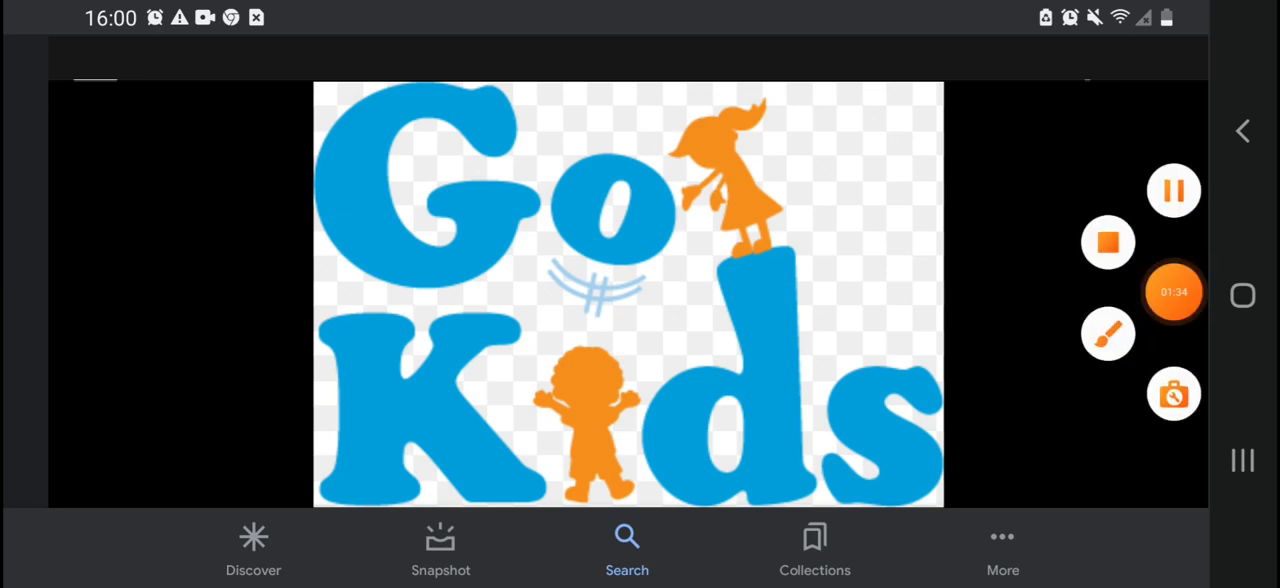